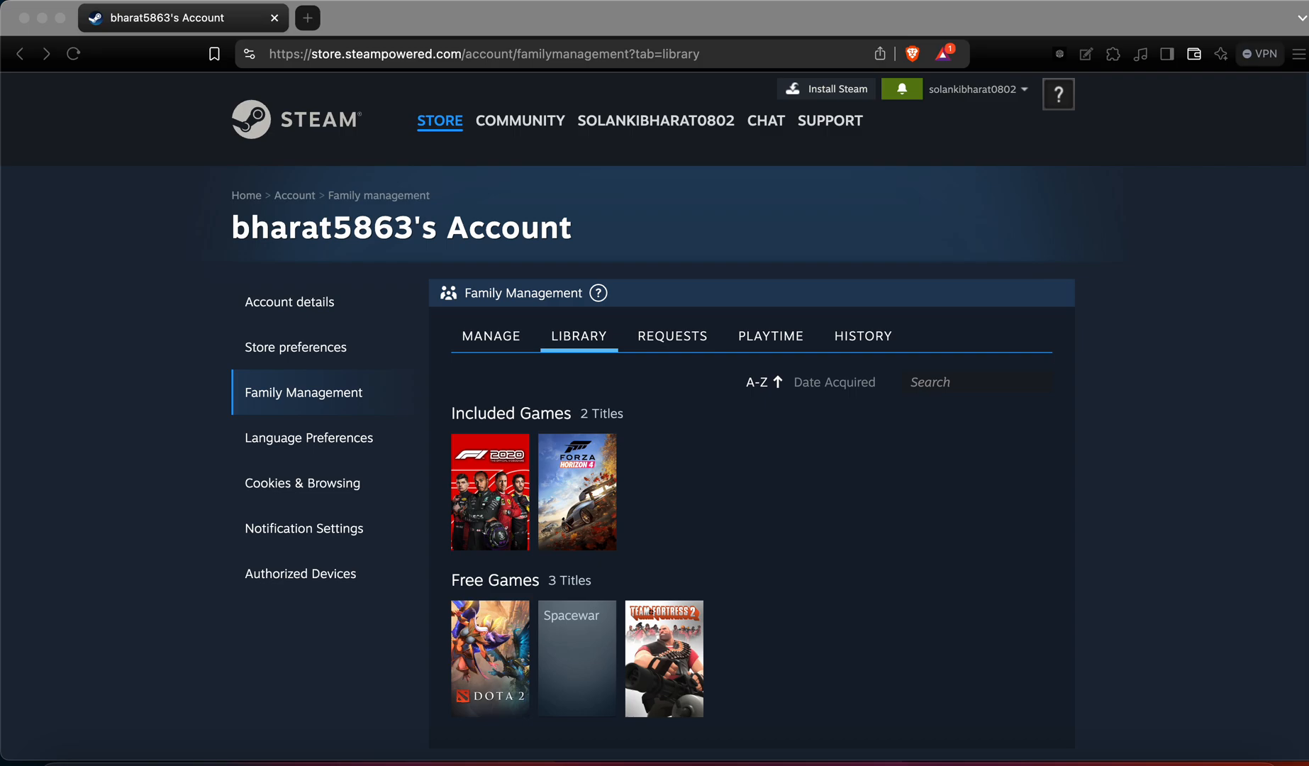
mouse_move(370, 47)
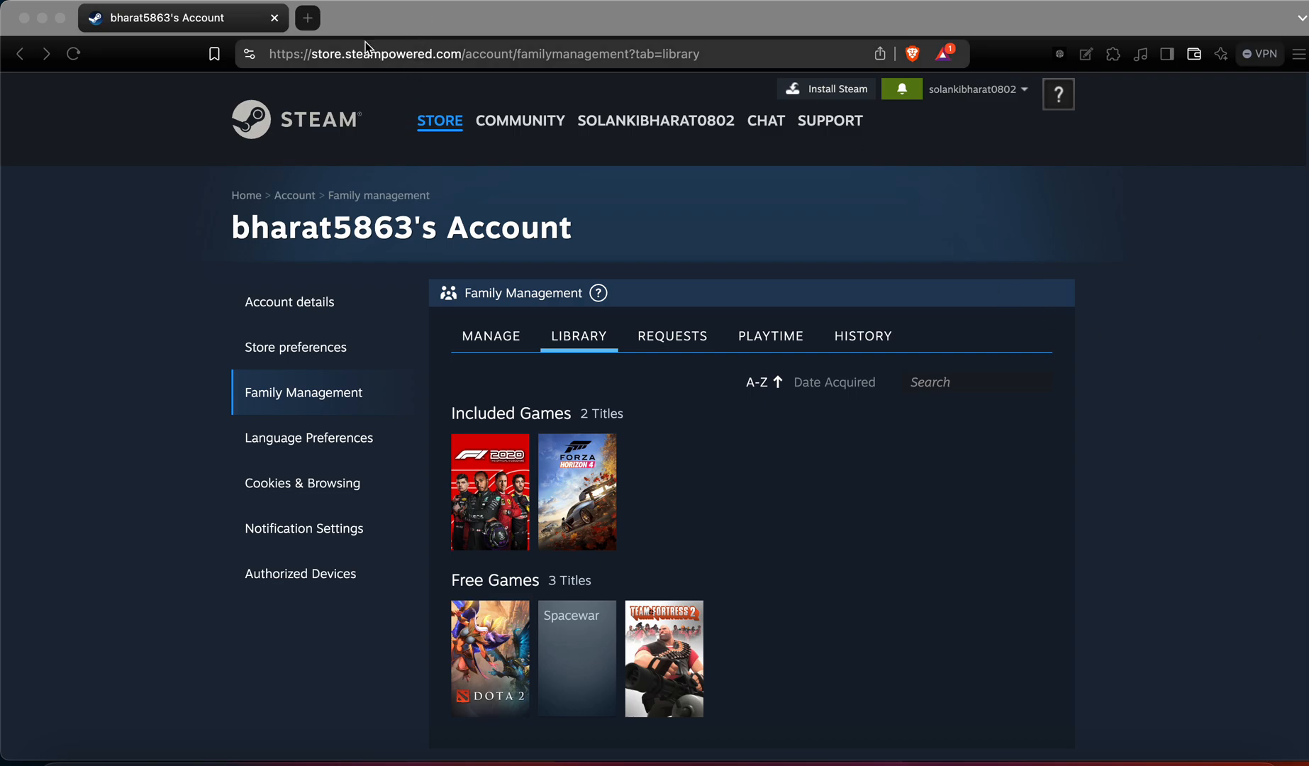
- Load steamdb.info in a new Brave tab
click(307, 17)
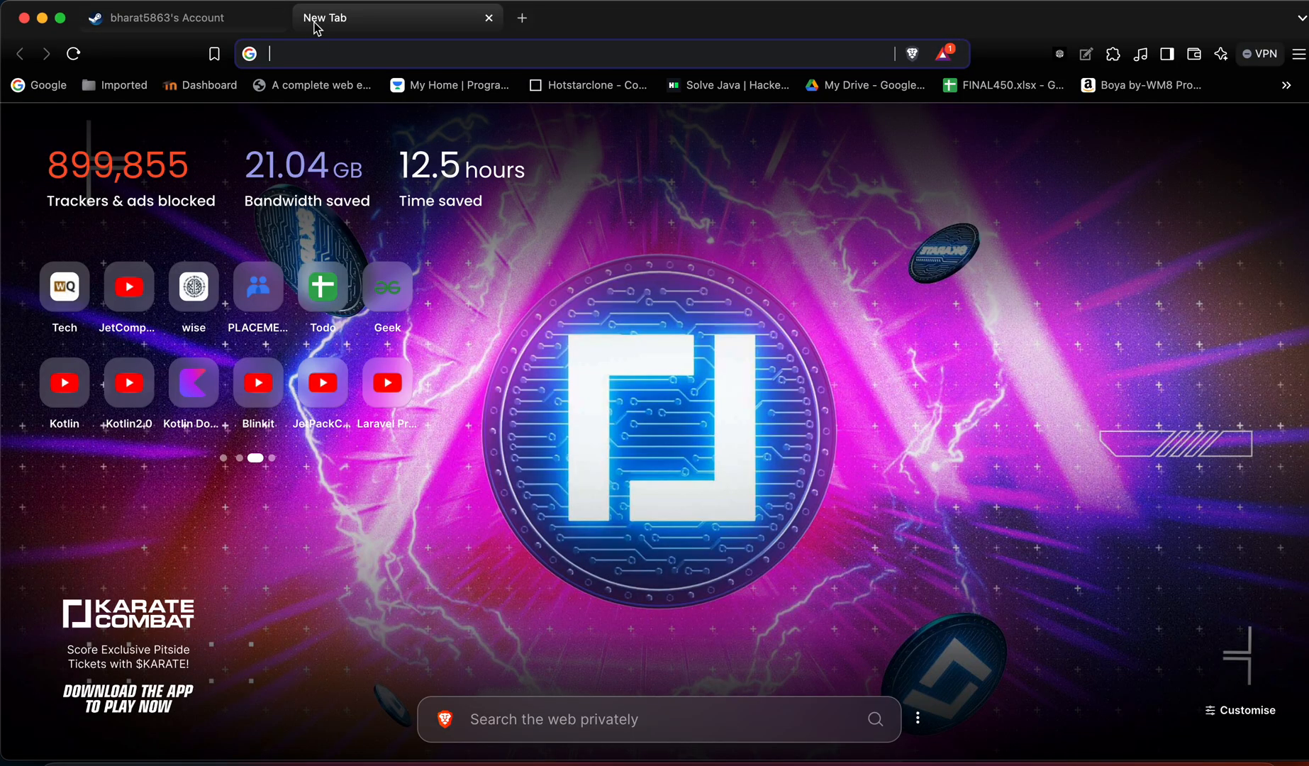
click(584, 54)
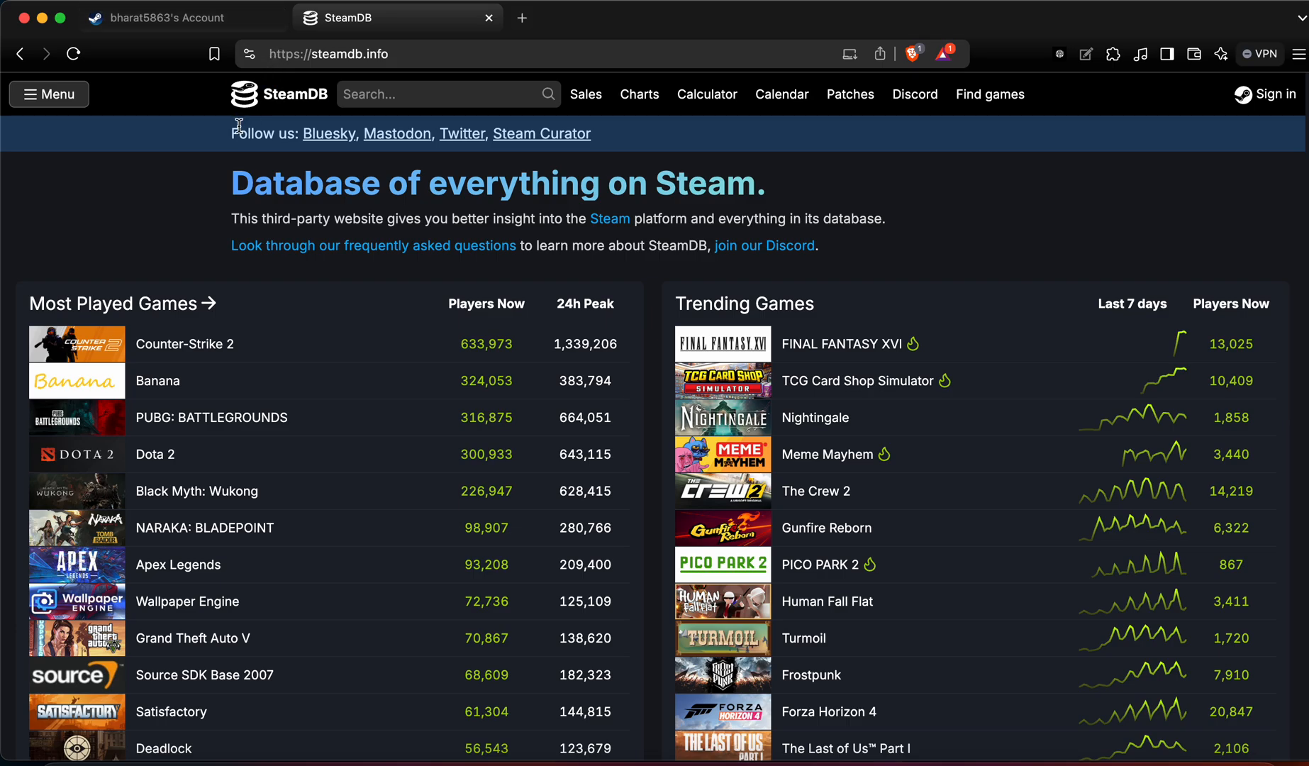
- Go to the PUBG: BATTLEGROUNDS app page from the Most Played Games list
scroll(down, 3)
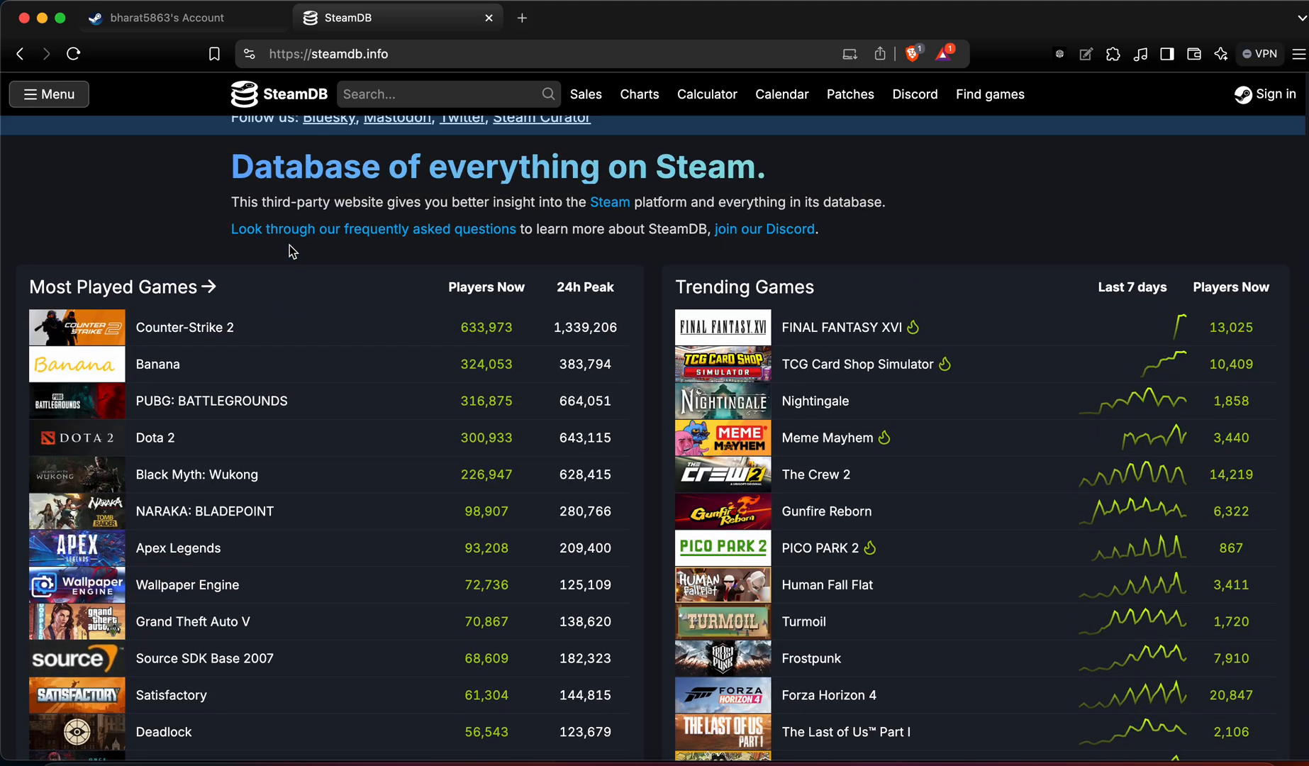
mouse_move(515, 277)
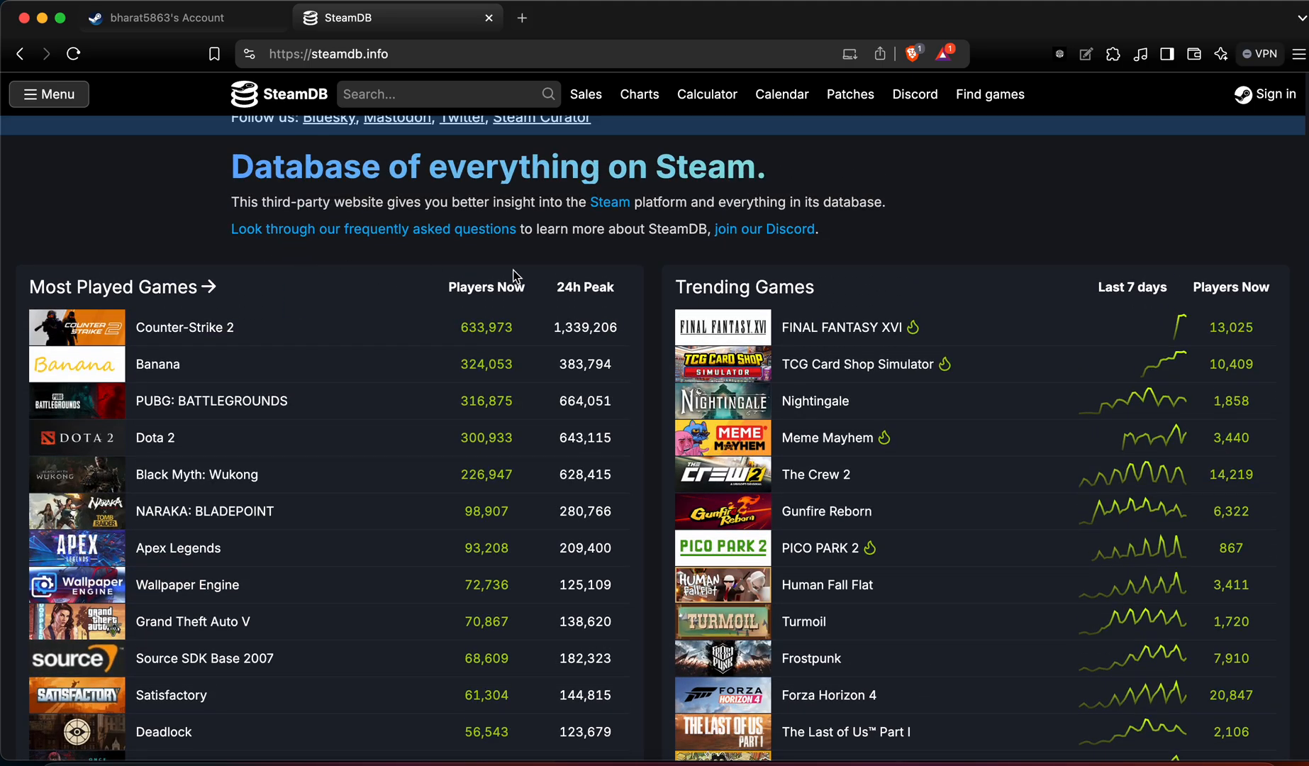
scroll(down, 3)
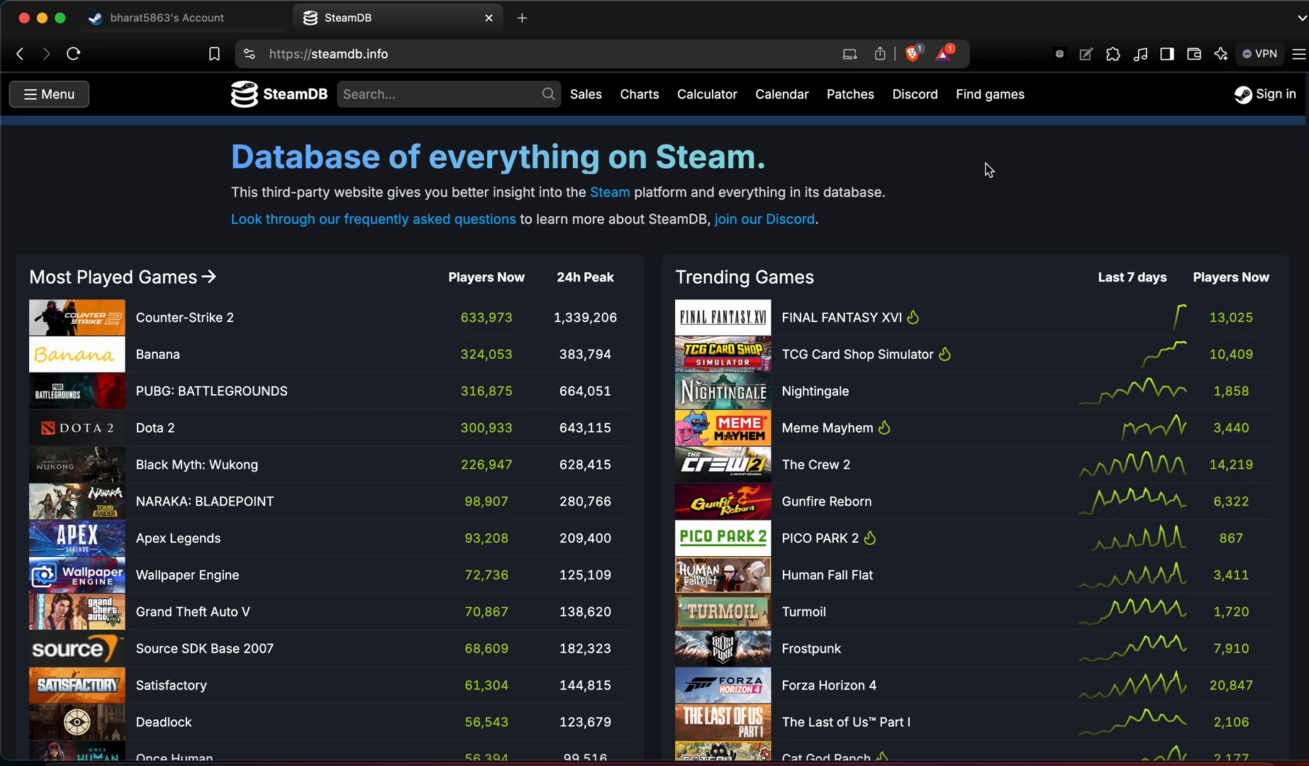
scroll(down, 3)
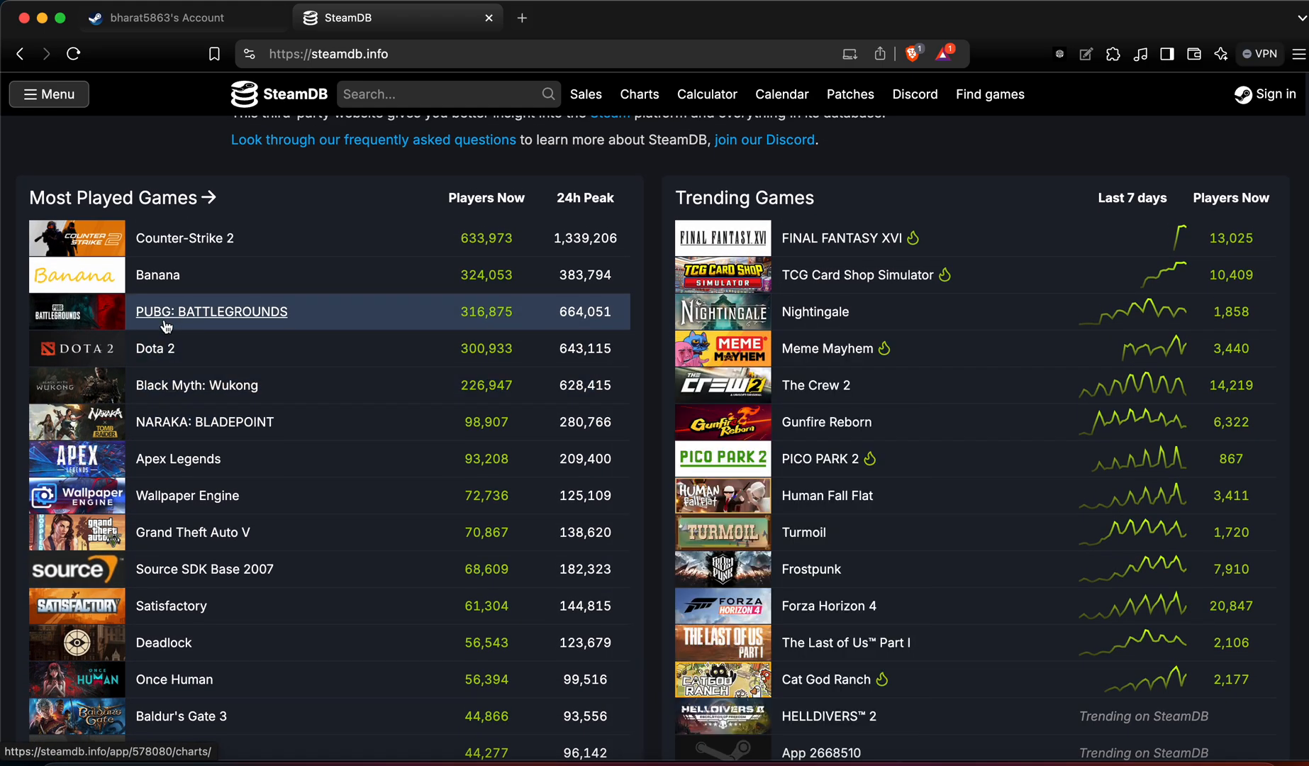
mouse_move(212, 310)
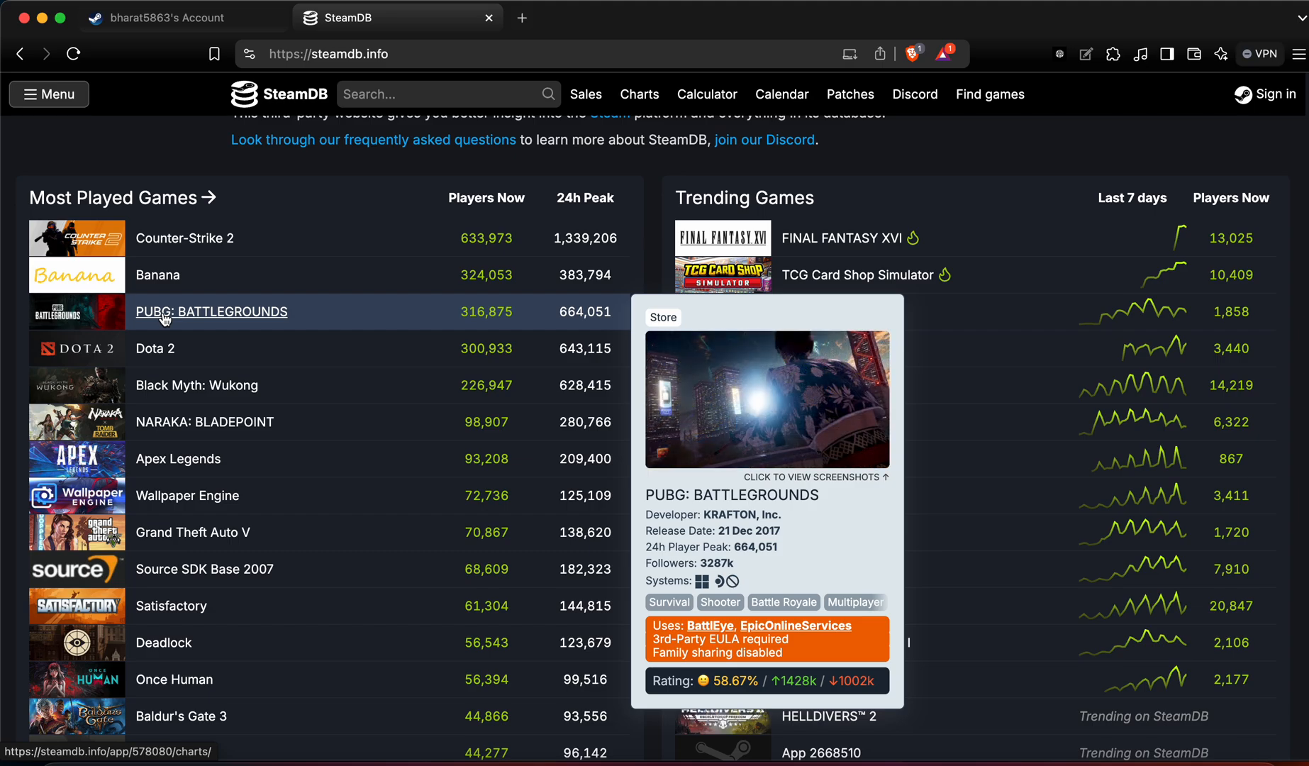
click(210, 312)
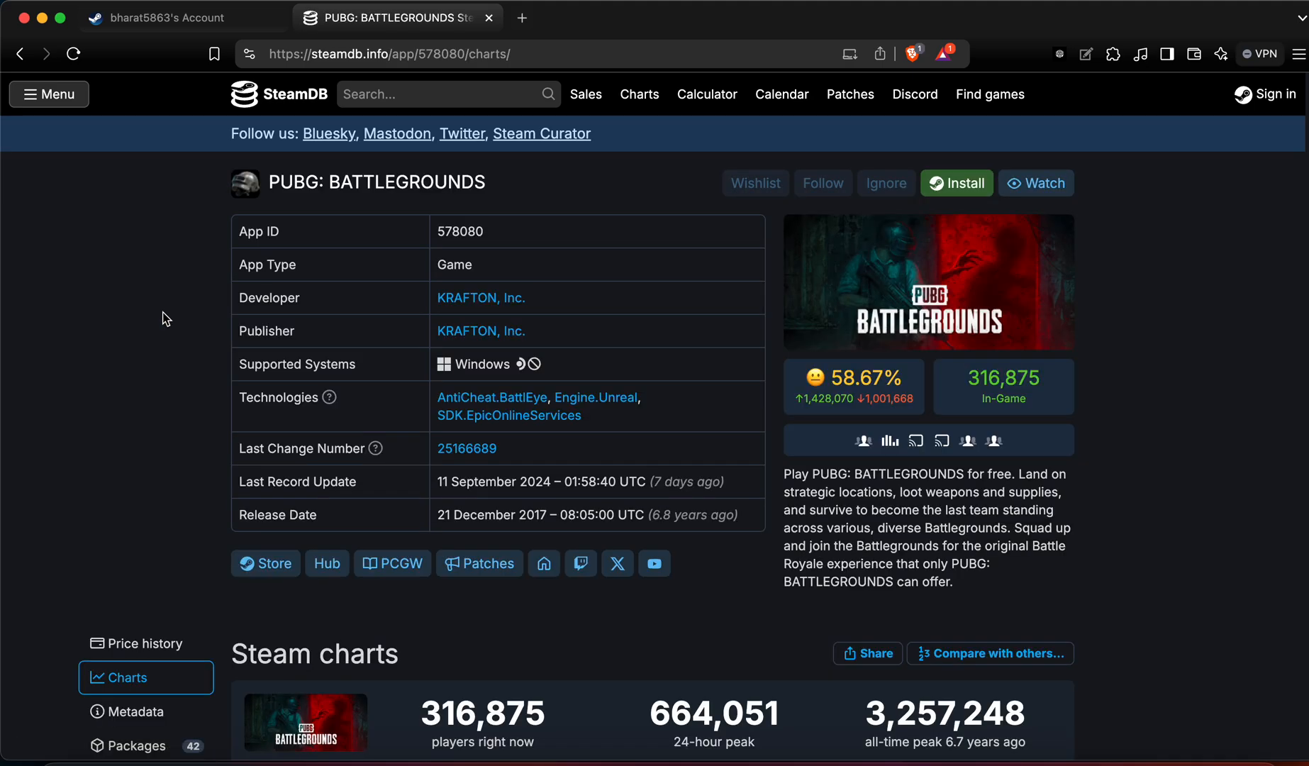
scroll(down, 3)
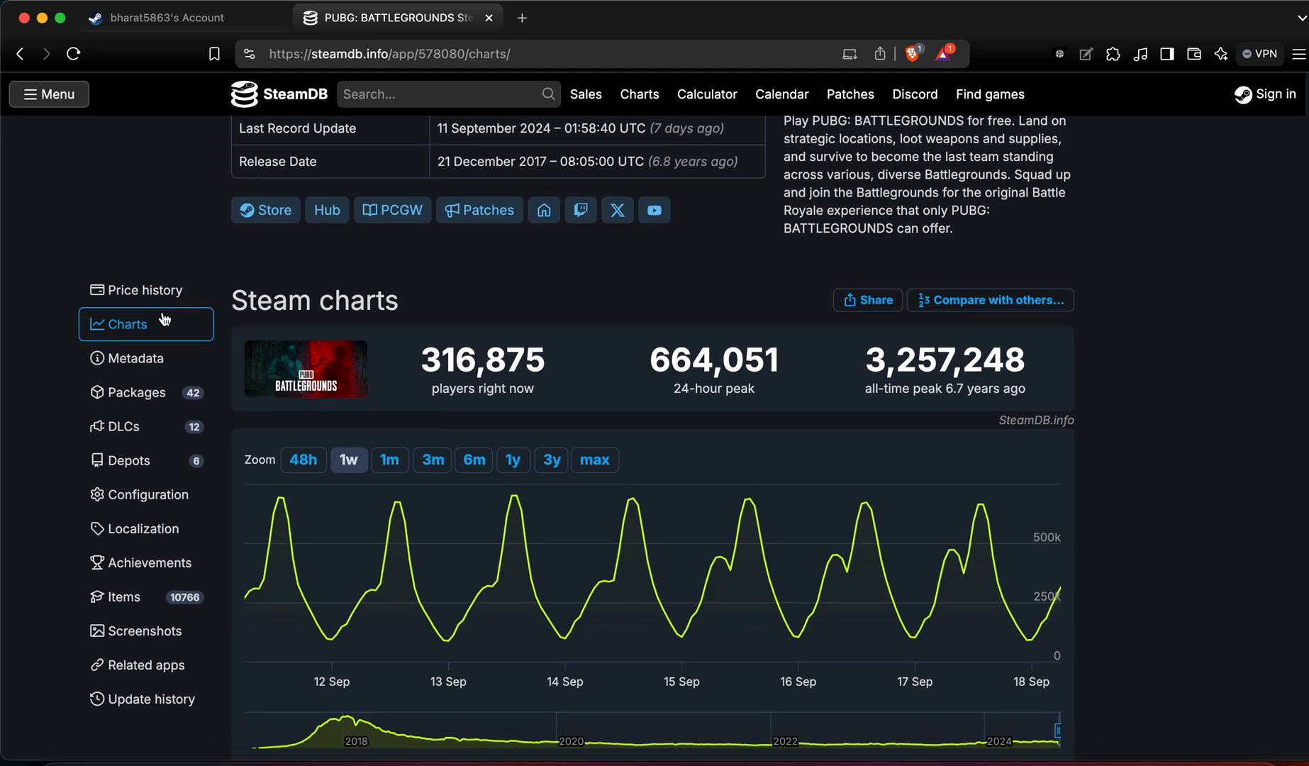
- View PUBG's Metadata section down to the 'Exclude from family sharing' row
click(134, 342)
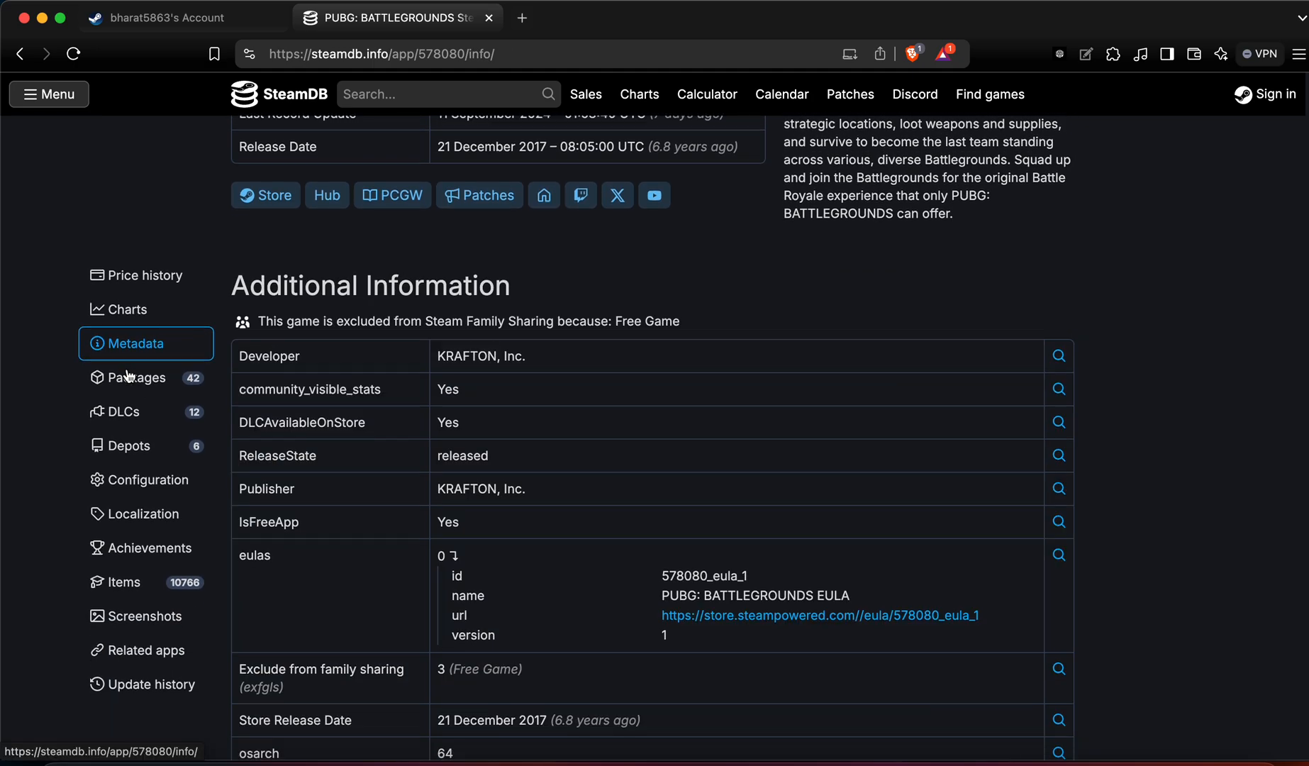
scroll(down, 3)
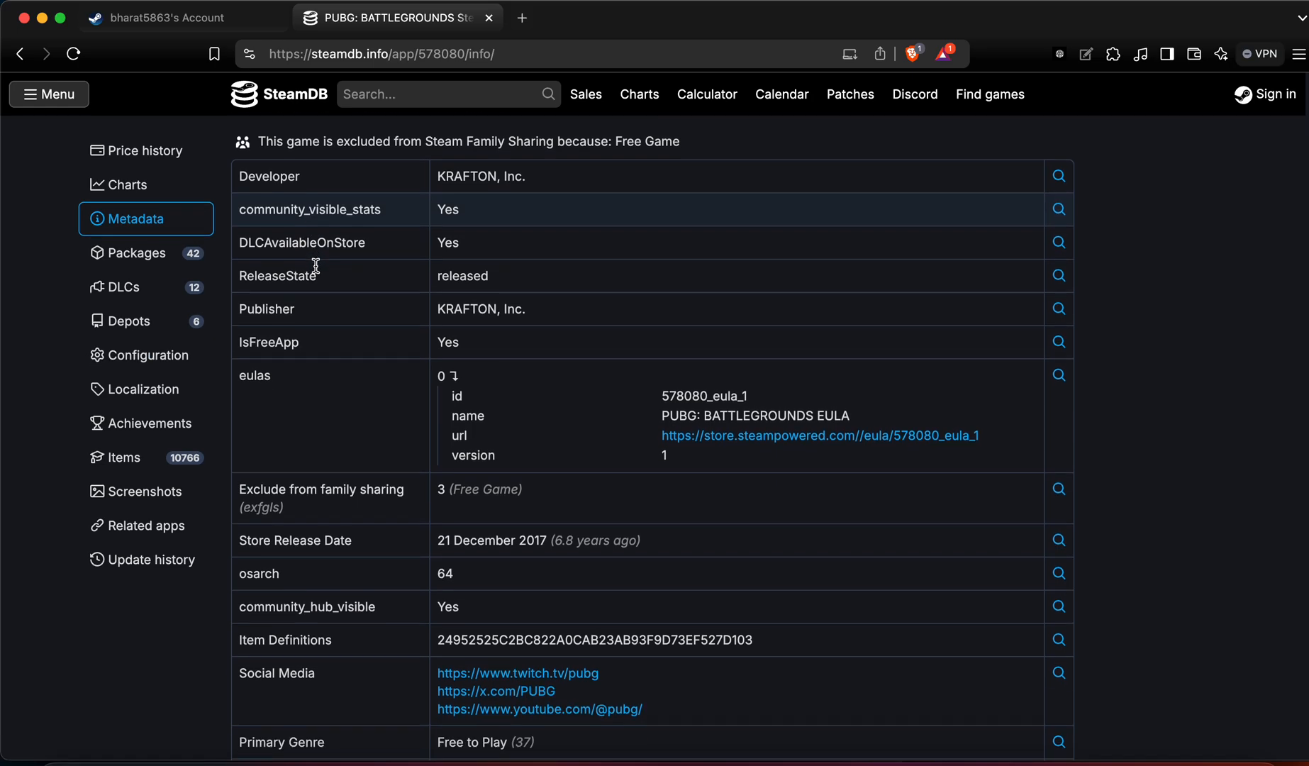
scroll(down, 3)
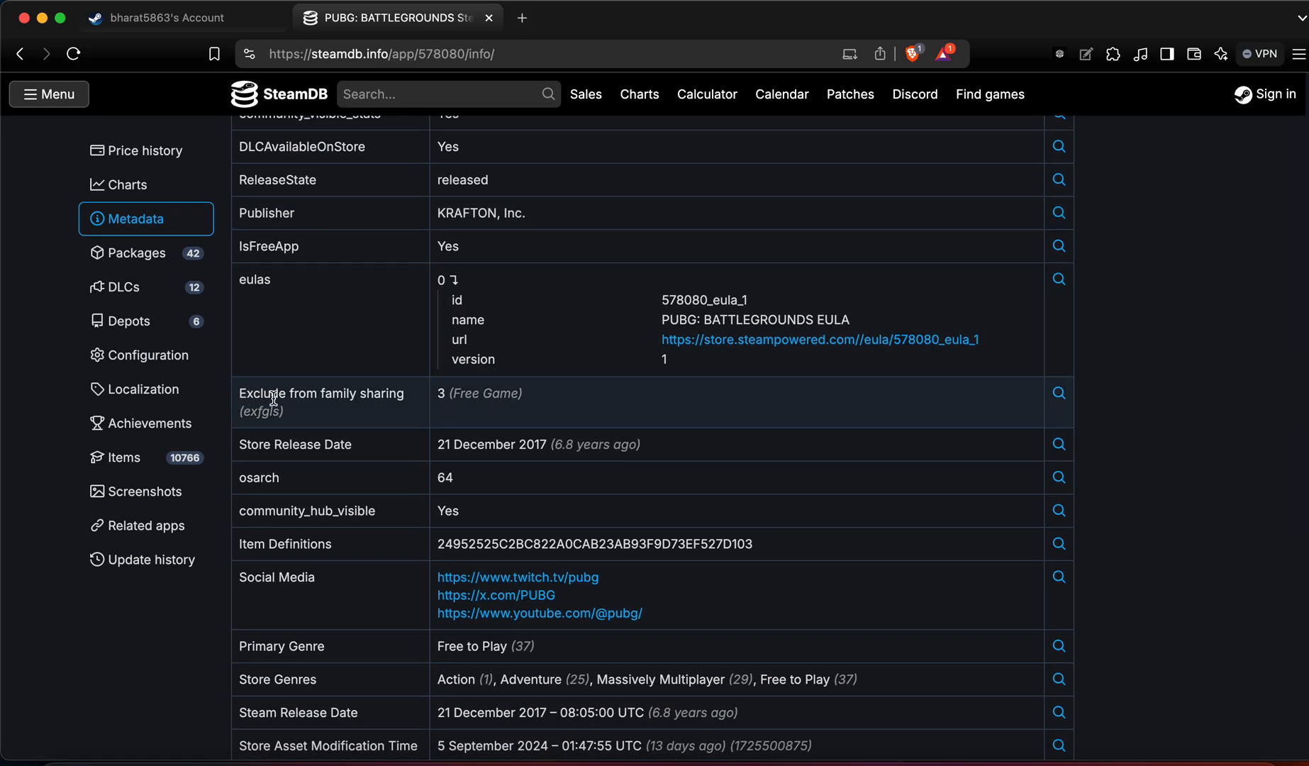
mouse_move(366, 399)
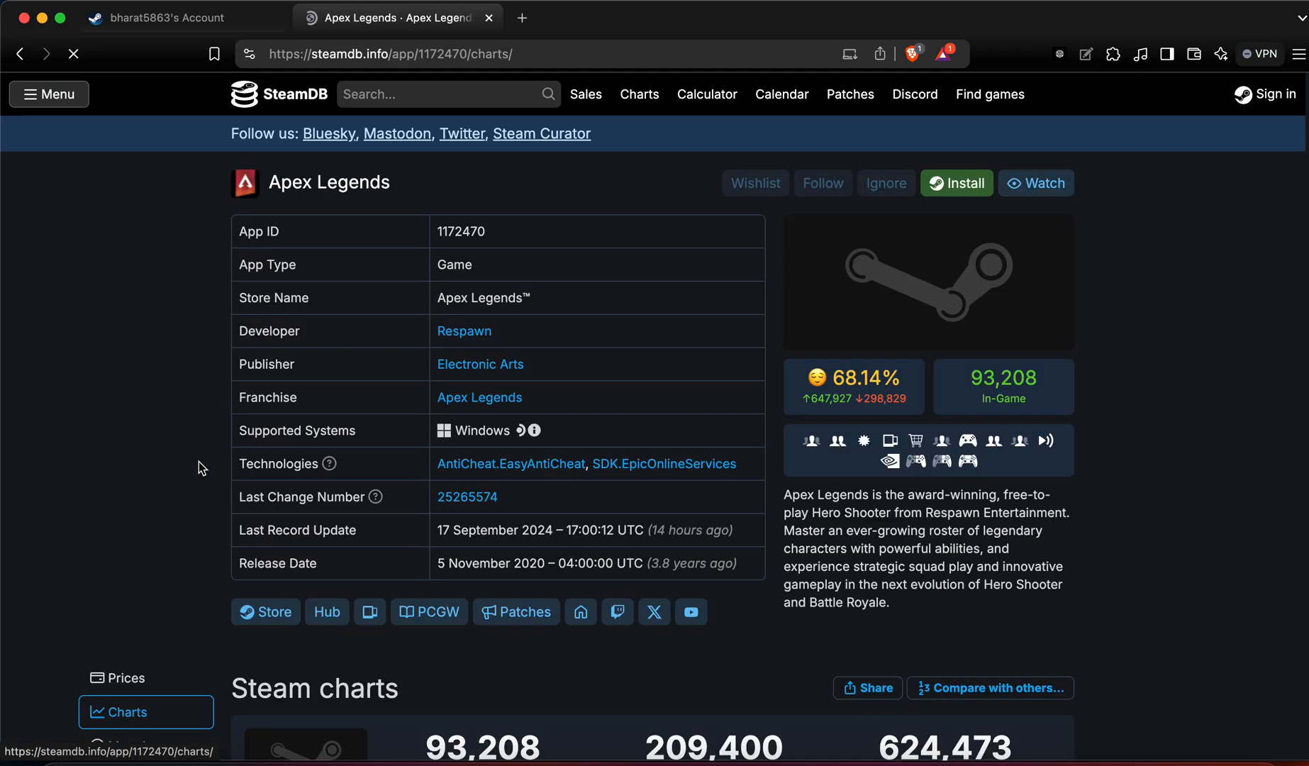
- View Apex Legends' Metadata section showing family sharing exclusion marked ineligible
click(136, 374)
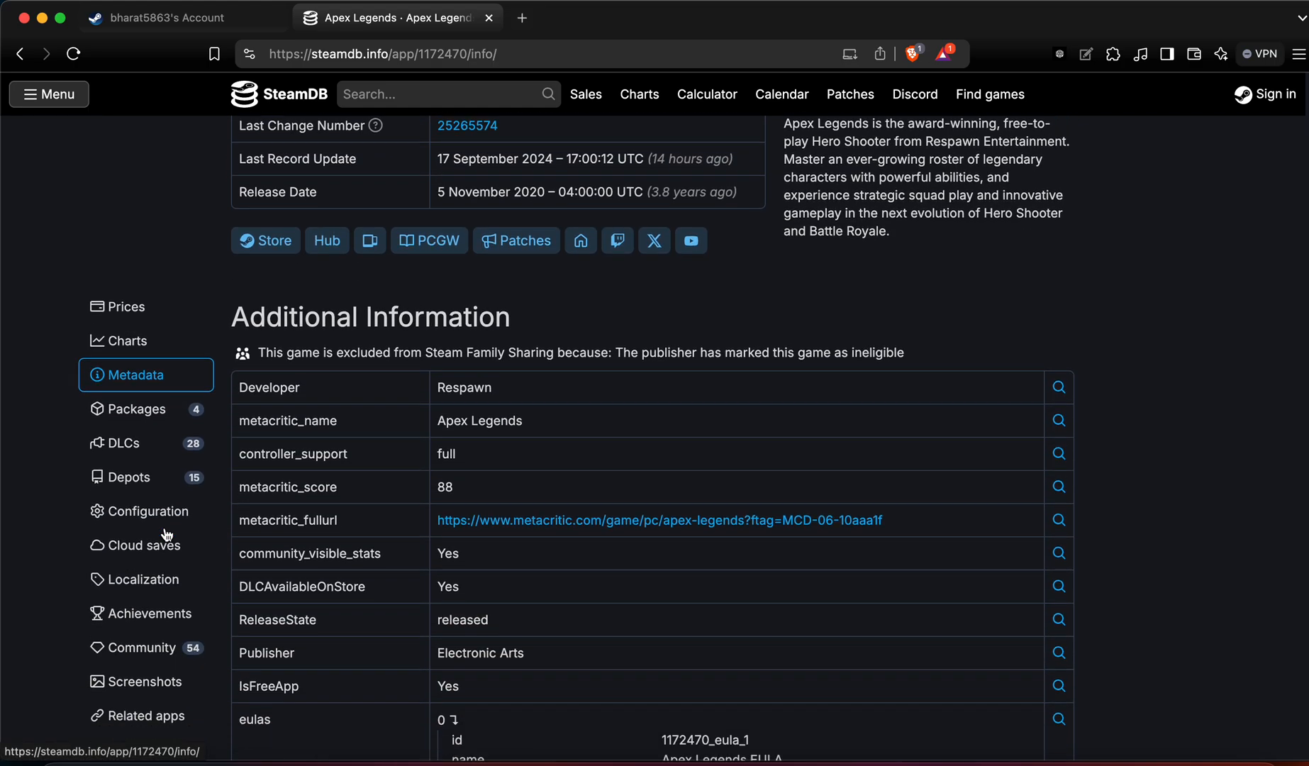
scroll(down, 3)
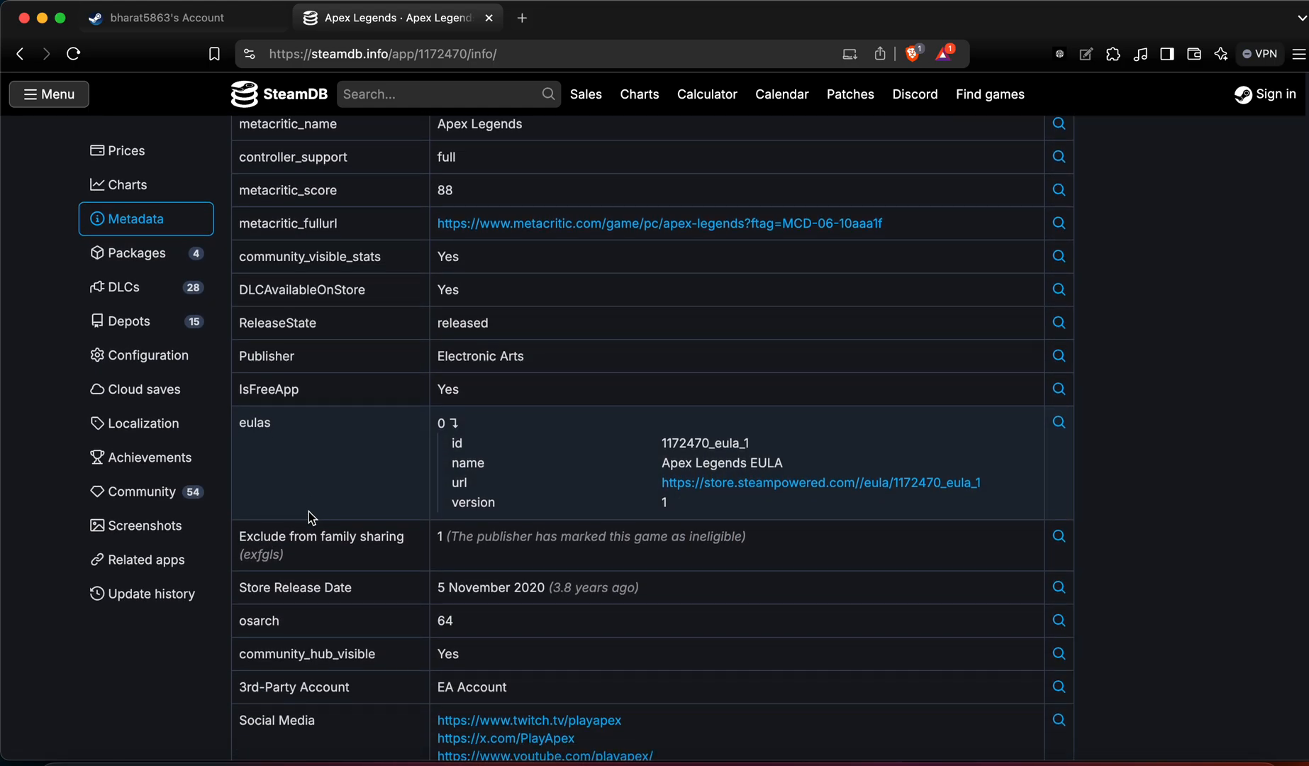
mouse_move(383, 560)
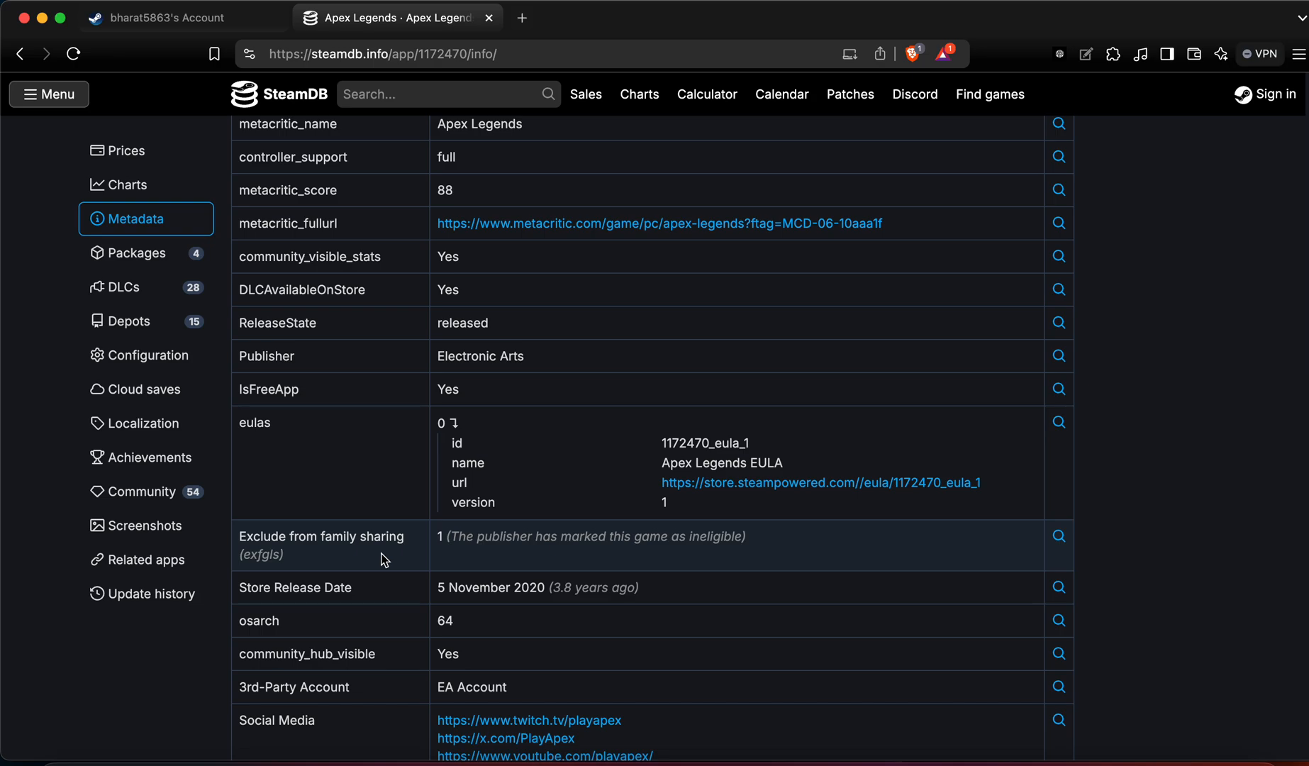
mouse_move(458, 557)
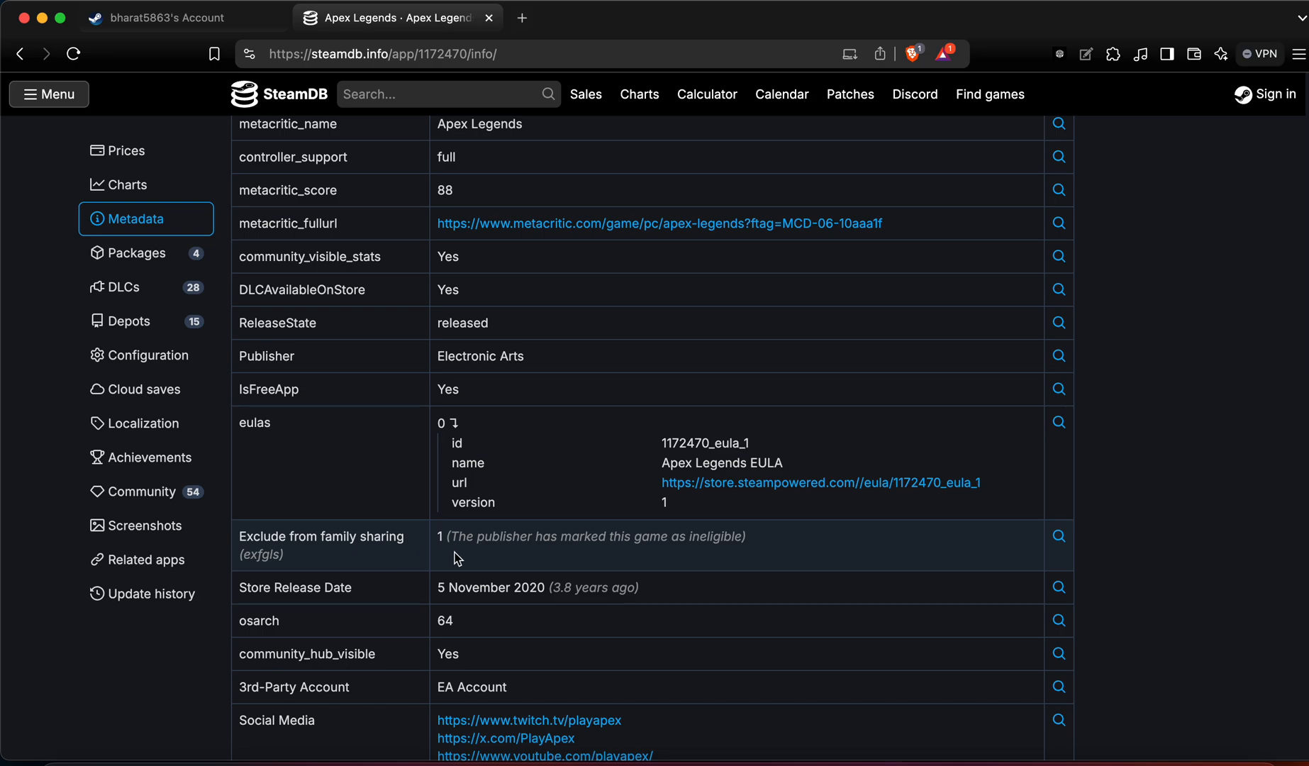
mouse_move(610, 556)
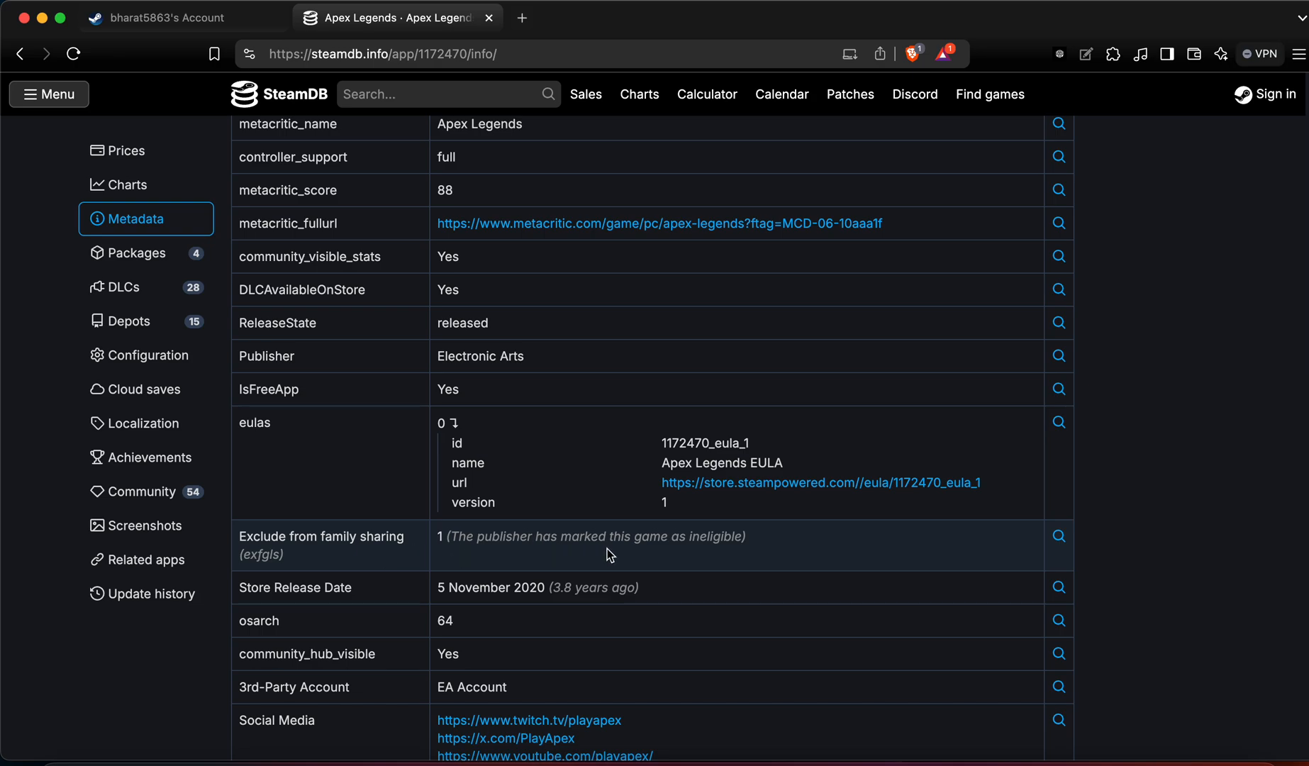
mouse_move(708, 555)
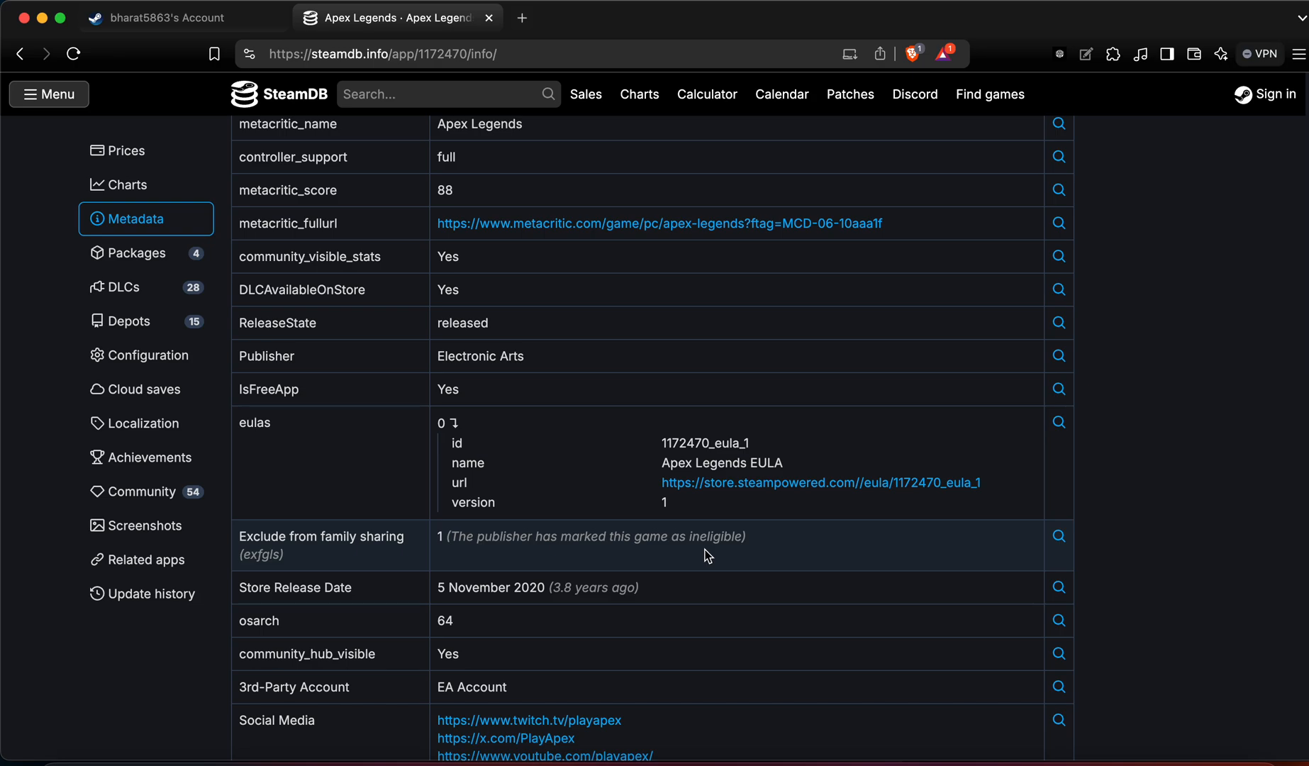